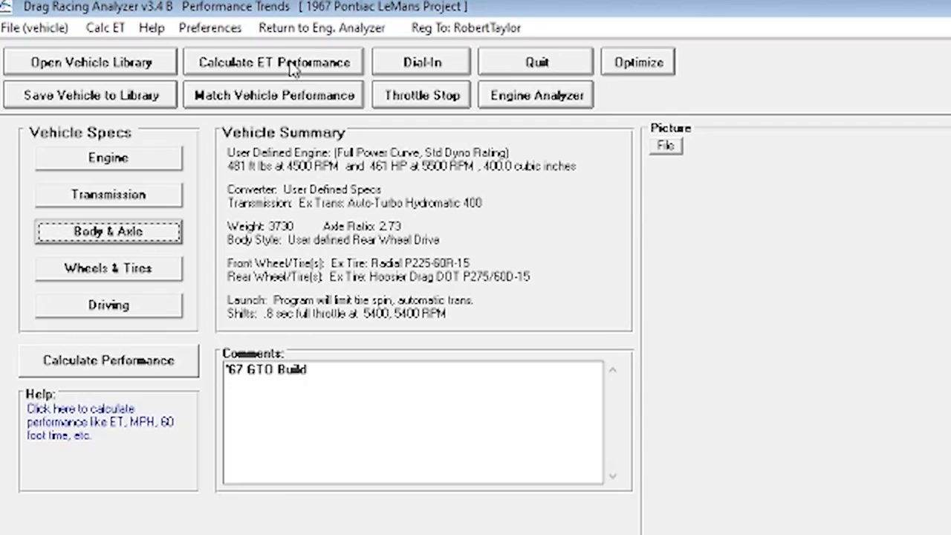
{"action": "mouse_move", "coordinate": [429, 321]}
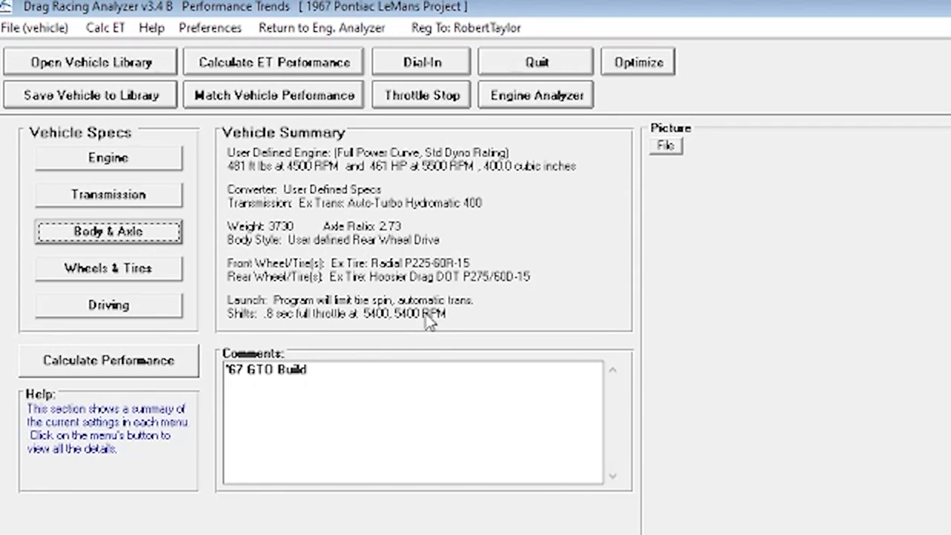
{"action": "mouse_move", "coordinate": [393, 279]}
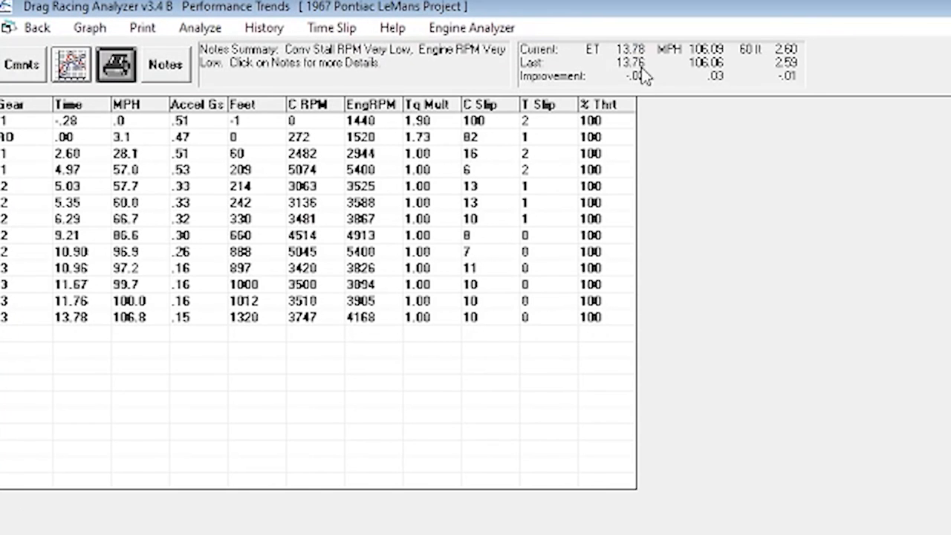
{"action": "mouse_move", "coordinate": [606, 57]}
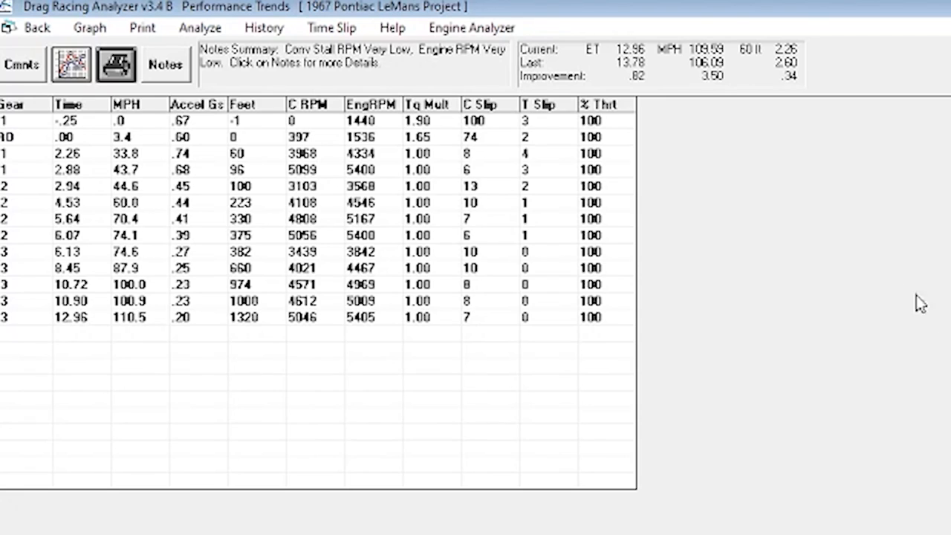
{"action": "mouse_move", "coordinate": [775, 101]}
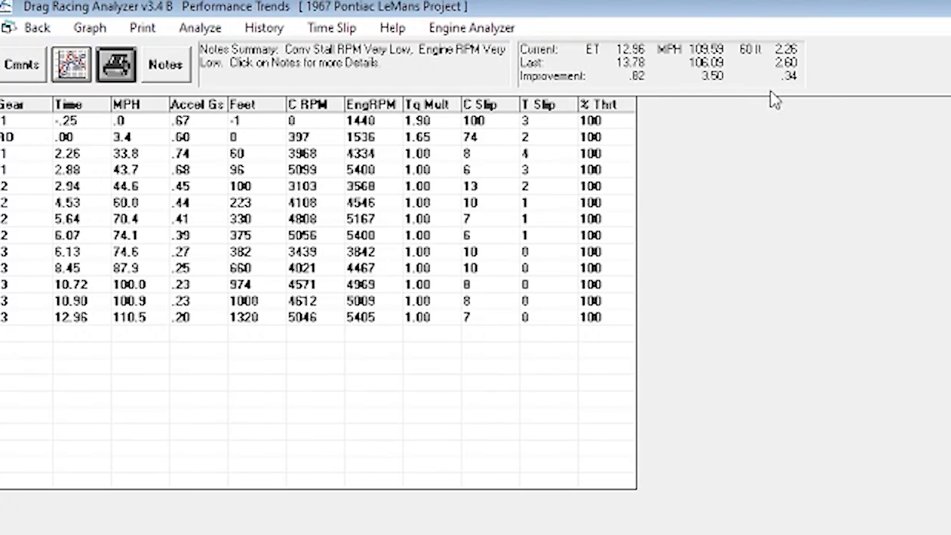
{"action": "mouse_move", "coordinate": [737, 87]}
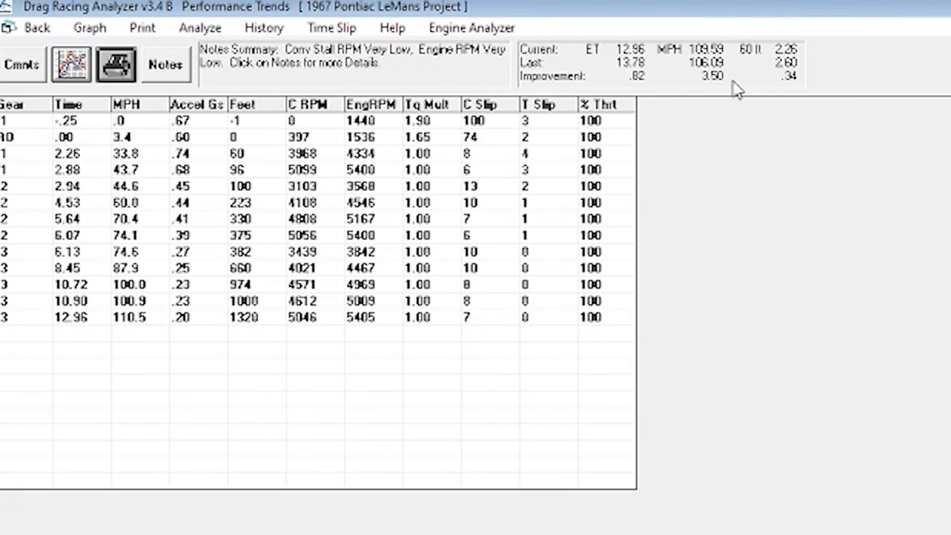
{"action": "mouse_move", "coordinate": [547, 47]}
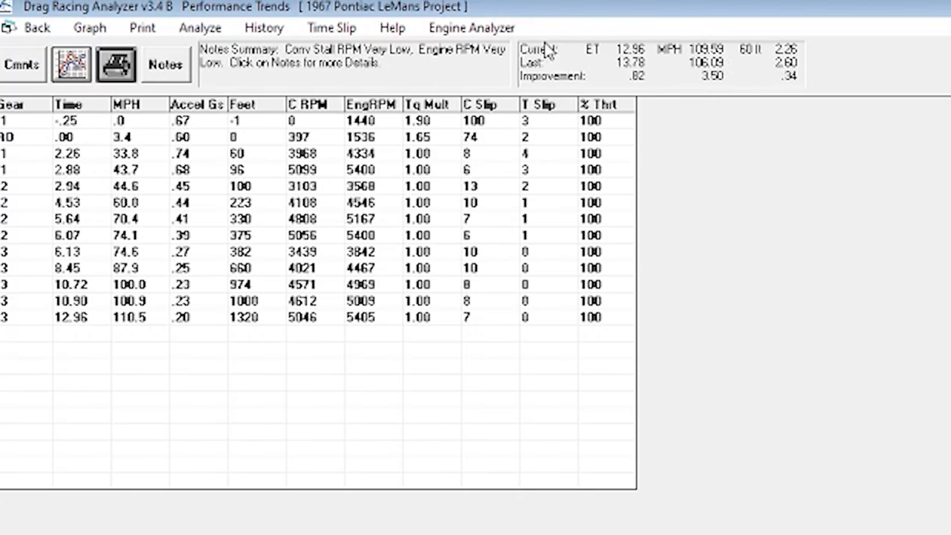
{"action": "mouse_move", "coordinate": [661, 30]}
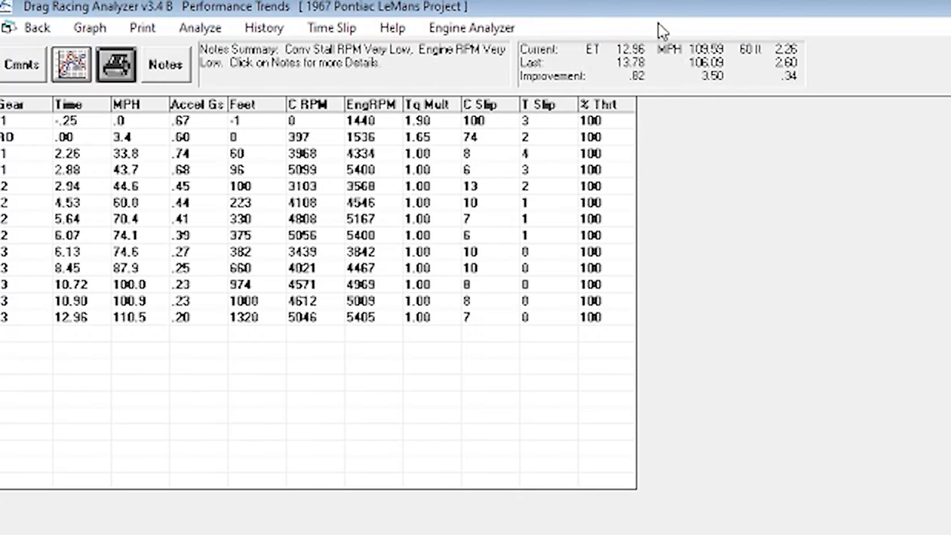
{"action": "mouse_move", "coordinate": [676, 194]}
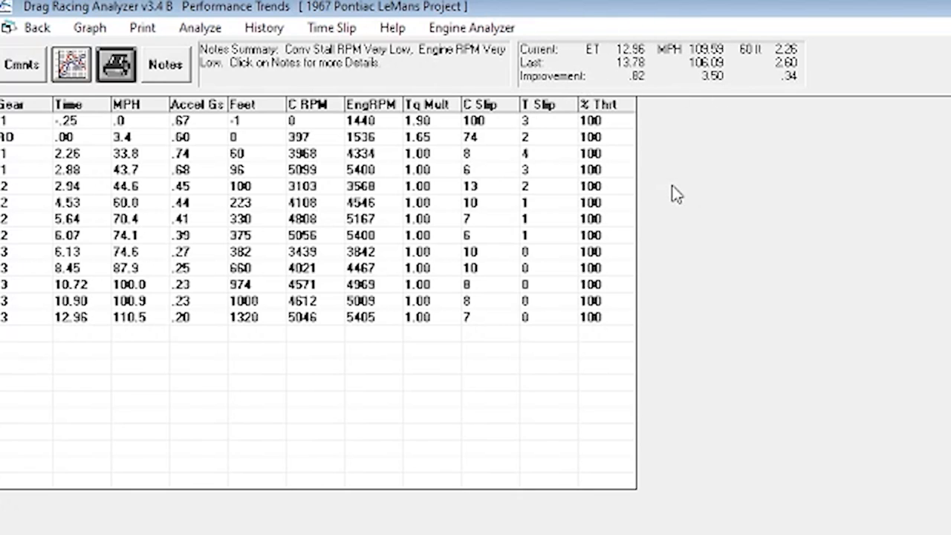
{"action": "mouse_move", "coordinate": [594, 196]}
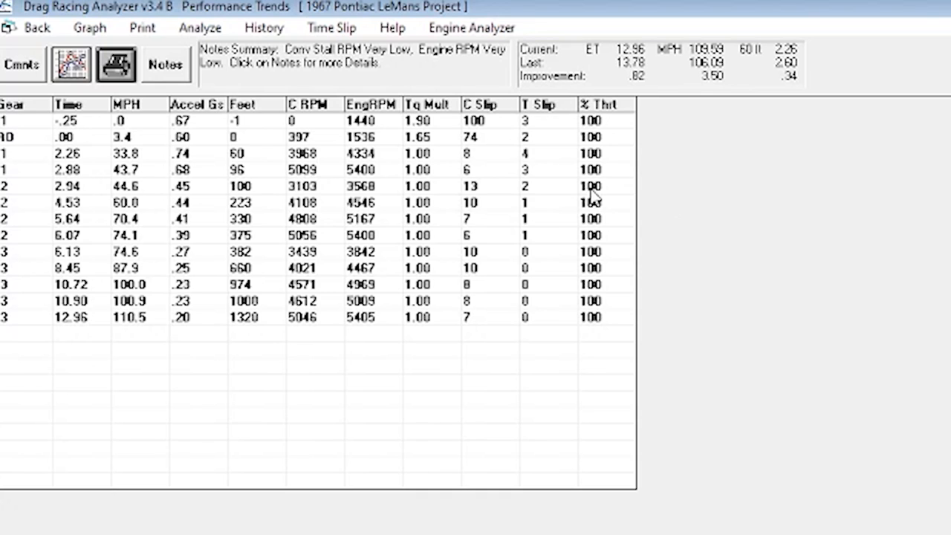
{"action": "mouse_move", "coordinate": [657, 273]}
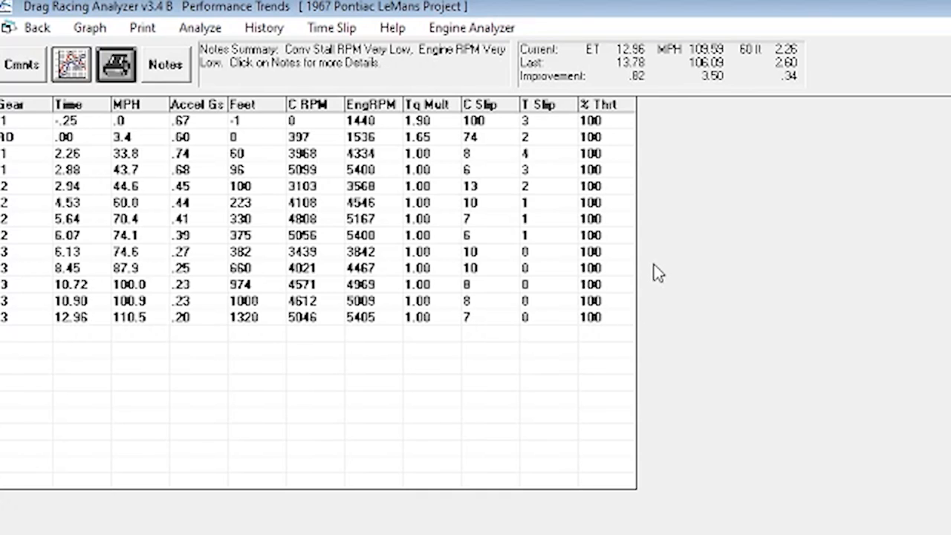
{"action": "mouse_move", "coordinate": [676, 264]}
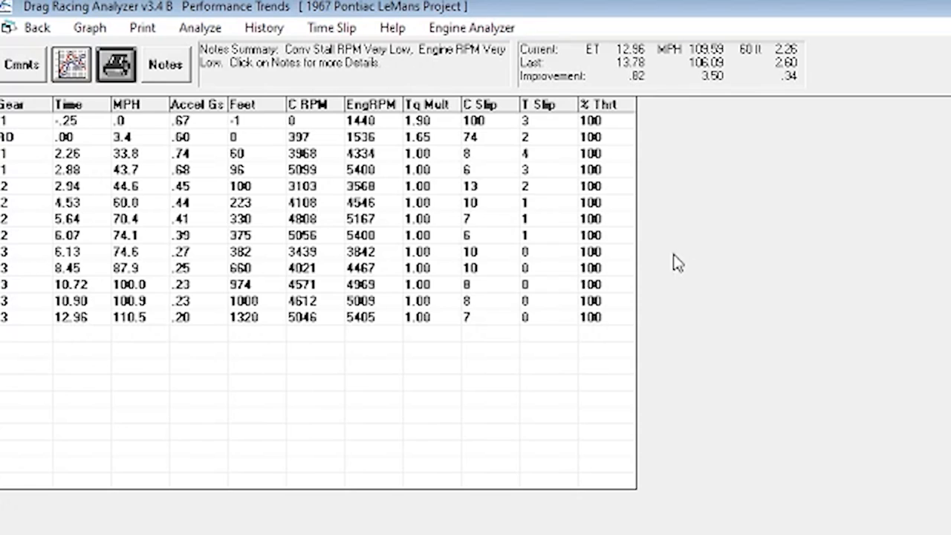
{"action": "mouse_move", "coordinate": [686, 258]}
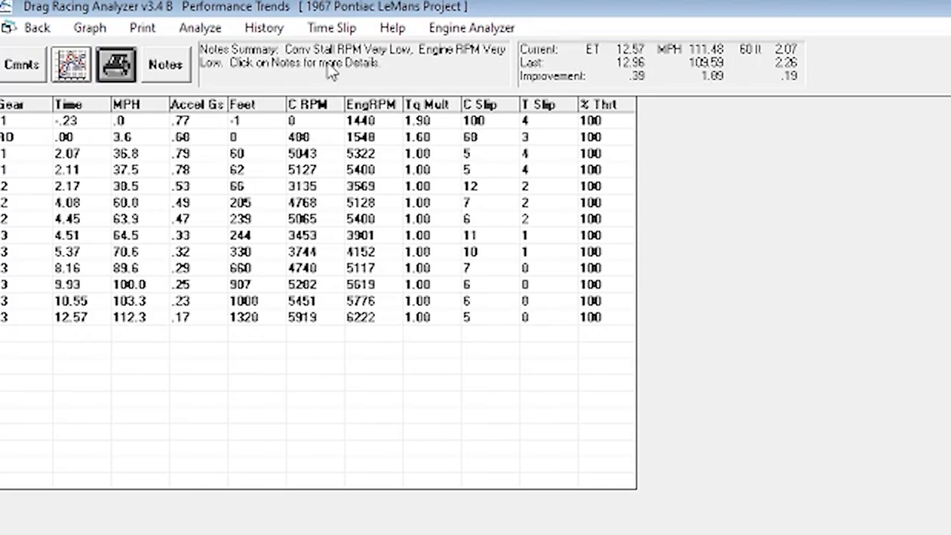
{"action": "mouse_move", "coordinate": [755, 107]}
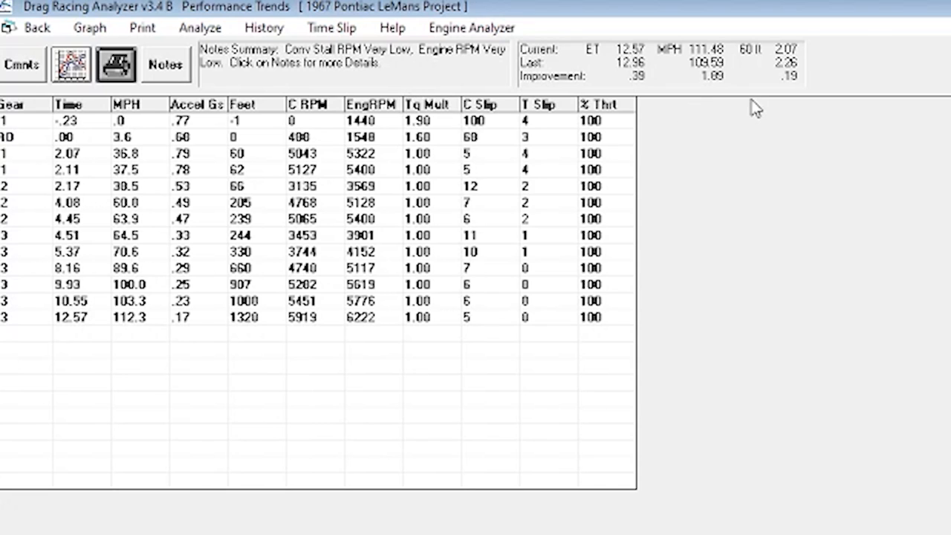
{"action": "mouse_move", "coordinate": [780, 104]}
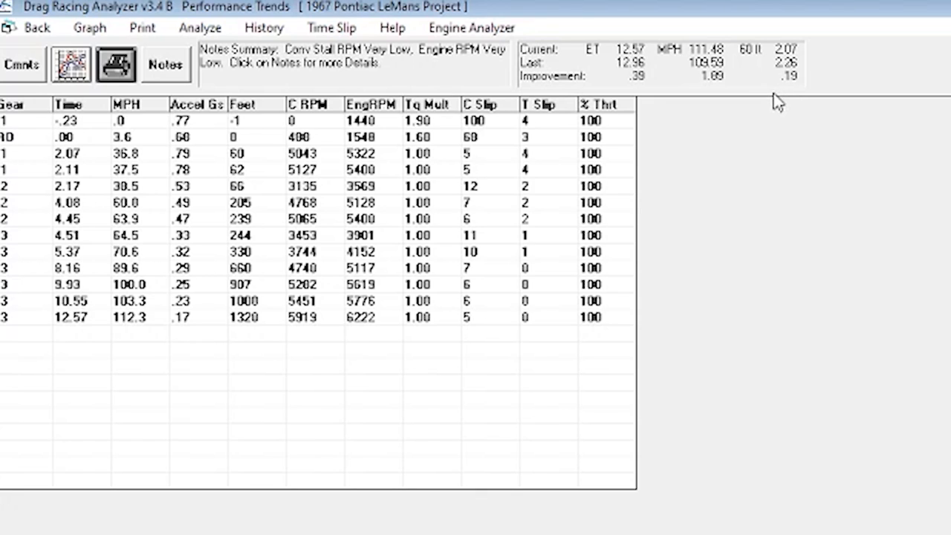
{"action": "mouse_move", "coordinate": [73, 330]}
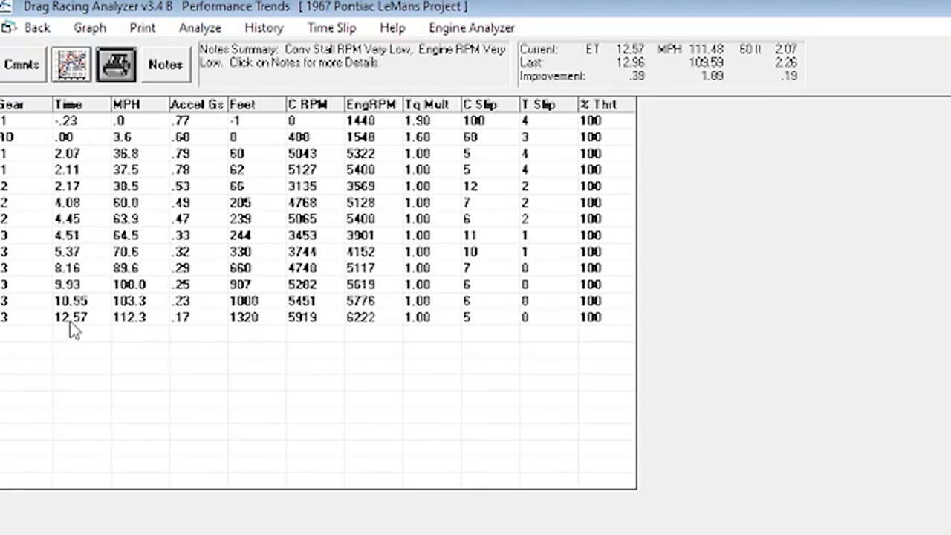
{"action": "mouse_move", "coordinate": [291, 318]}
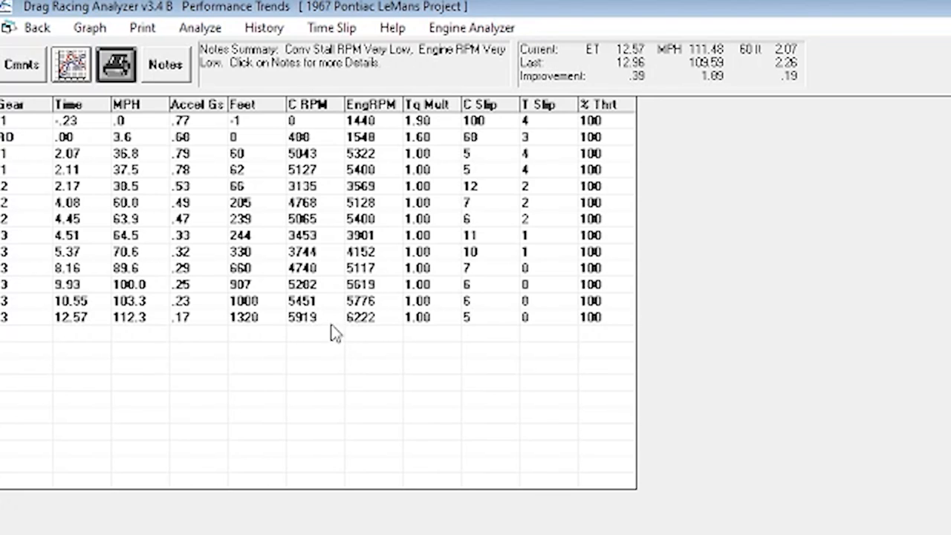
{"action": "mouse_move", "coordinate": [364, 315]}
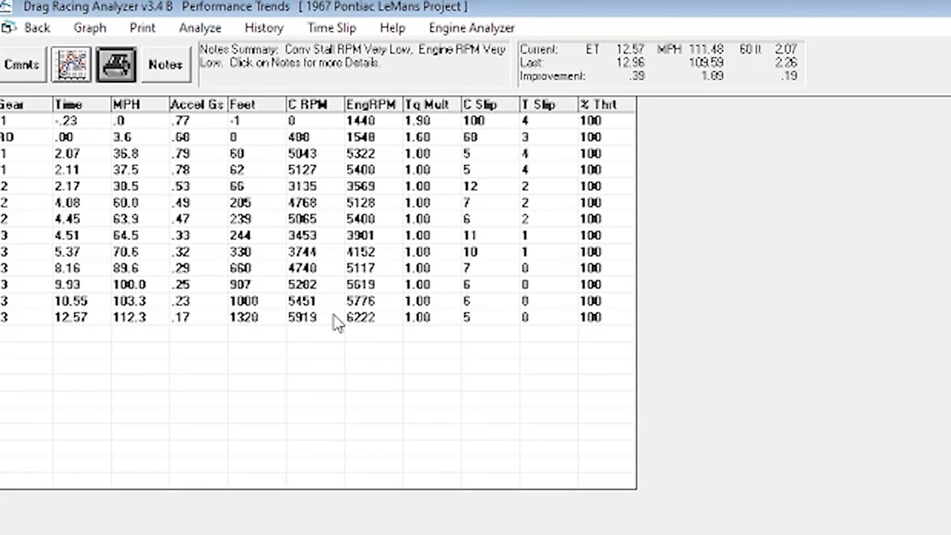
{"action": "mouse_move", "coordinate": [378, 294]}
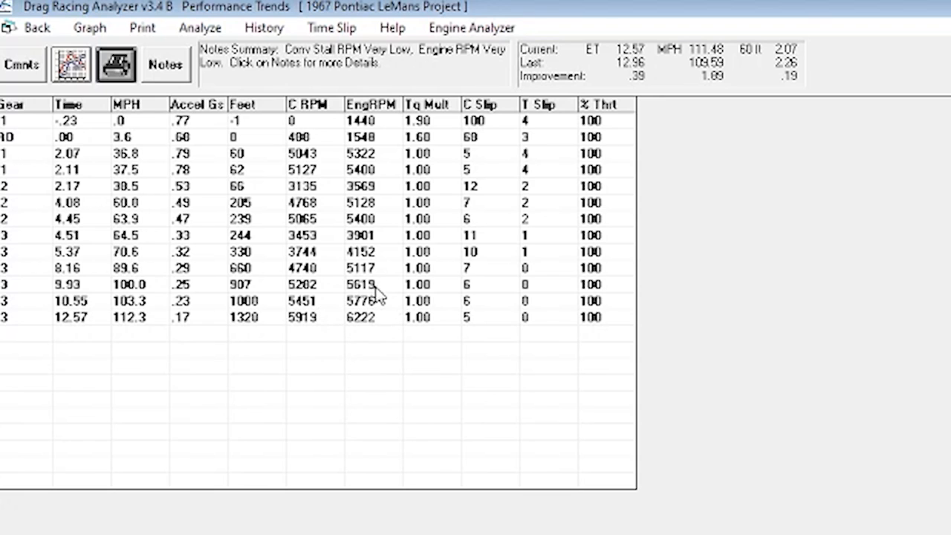
{"action": "mouse_move", "coordinate": [380, 308]}
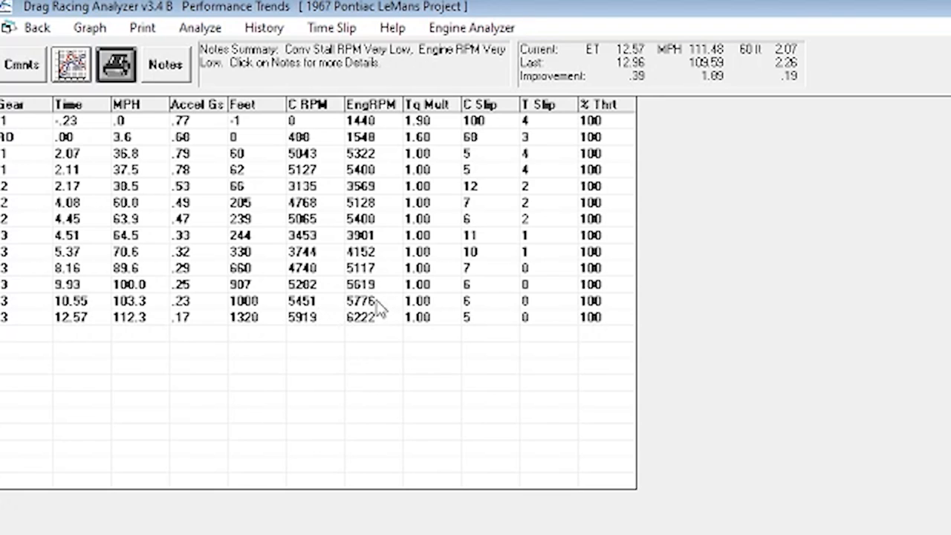
{"action": "mouse_move", "coordinate": [355, 312]}
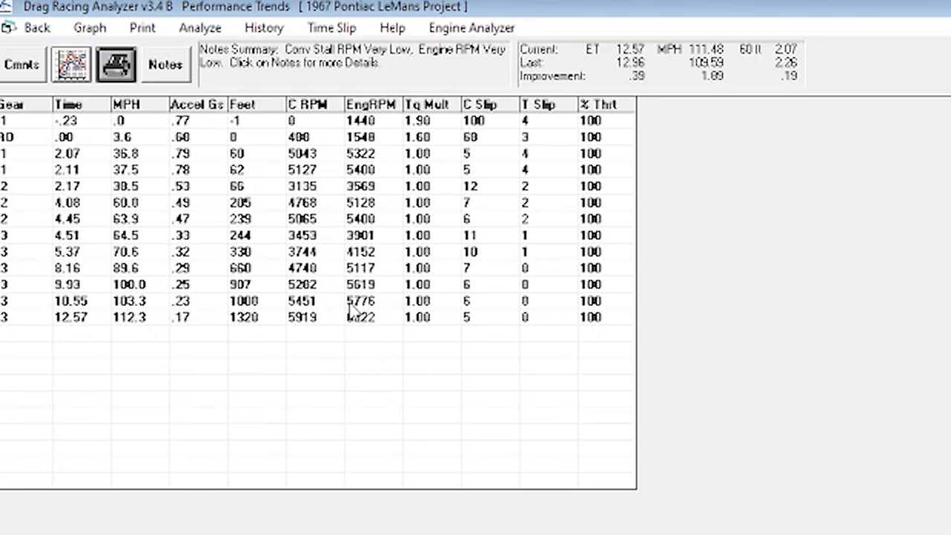
{"action": "mouse_move", "coordinate": [363, 324]}
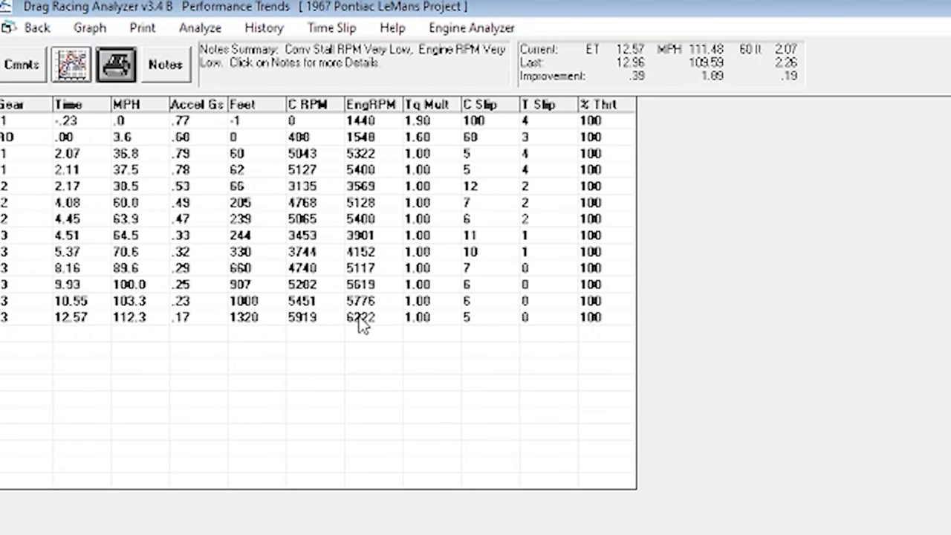
Graph the 4.10, 3.55 and 2.73 runs and read their RPM/MPH values at 2.114 seconds
{"action": "left_click", "coordinate": [89, 27]}
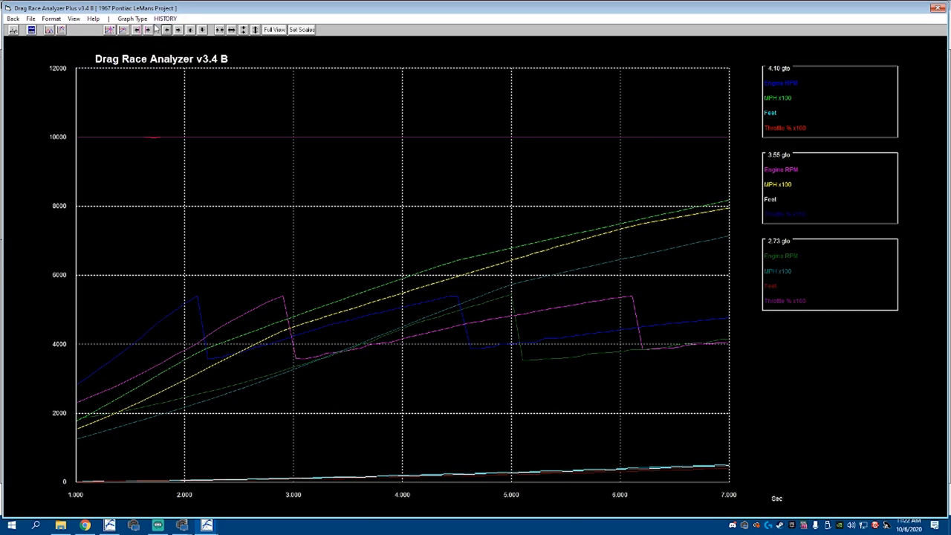
{"action": "mouse_move", "coordinate": [147, 30]}
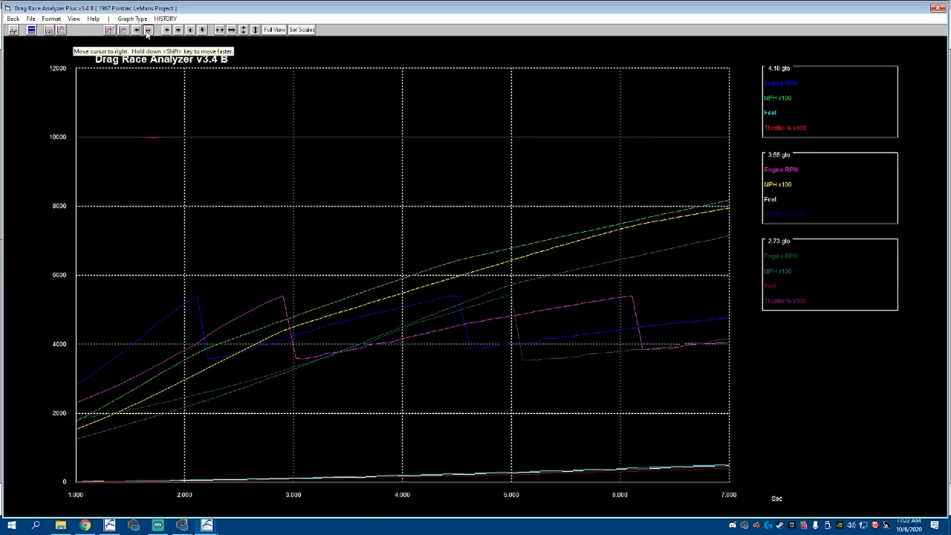
{"action": "left_click", "coordinate": [148, 29]}
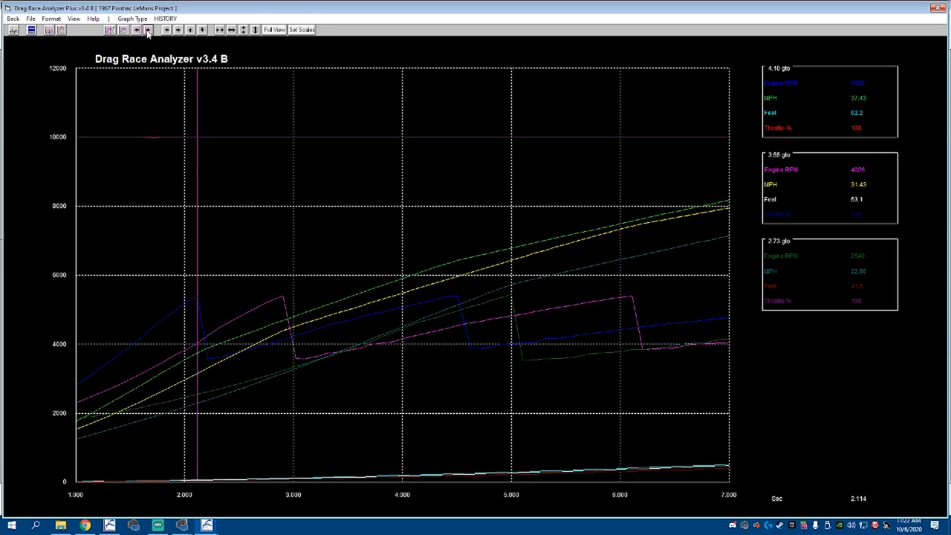
{"action": "mouse_move", "coordinate": [149, 29]}
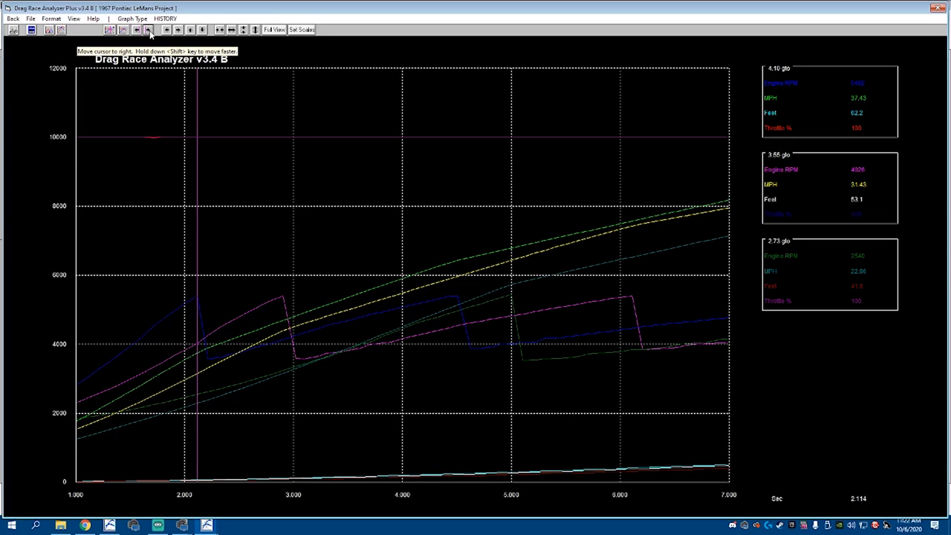
{"action": "mouse_move", "coordinate": [847, 104]}
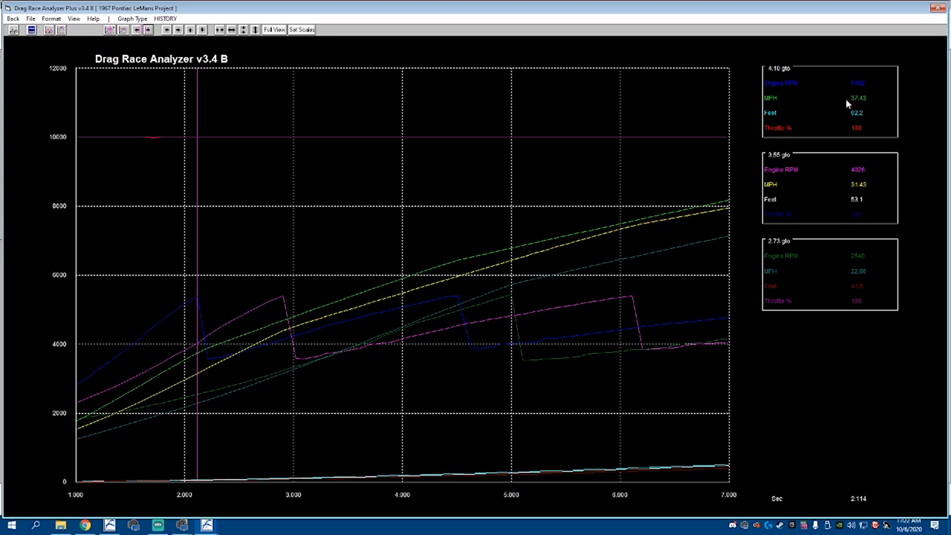
{"action": "mouse_move", "coordinate": [883, 265]}
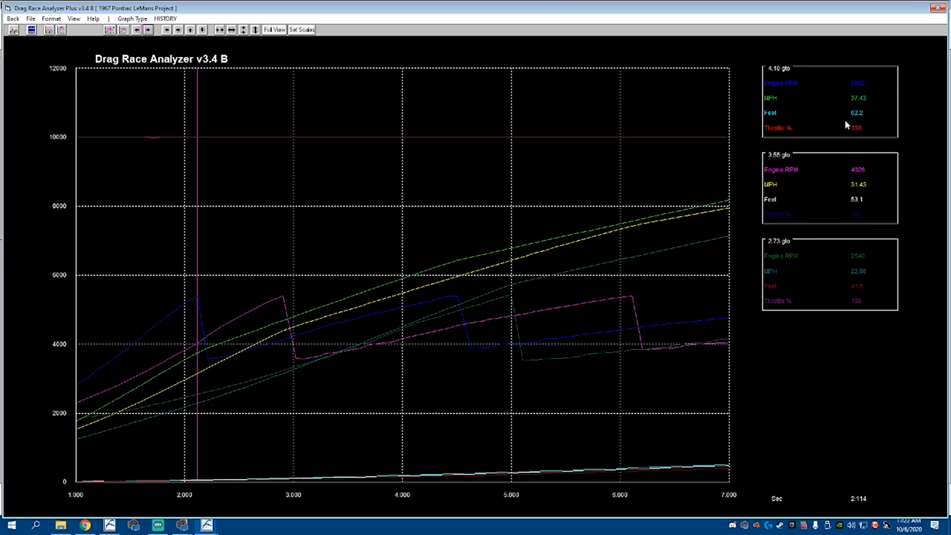
{"action": "mouse_move", "coordinate": [137, 92]}
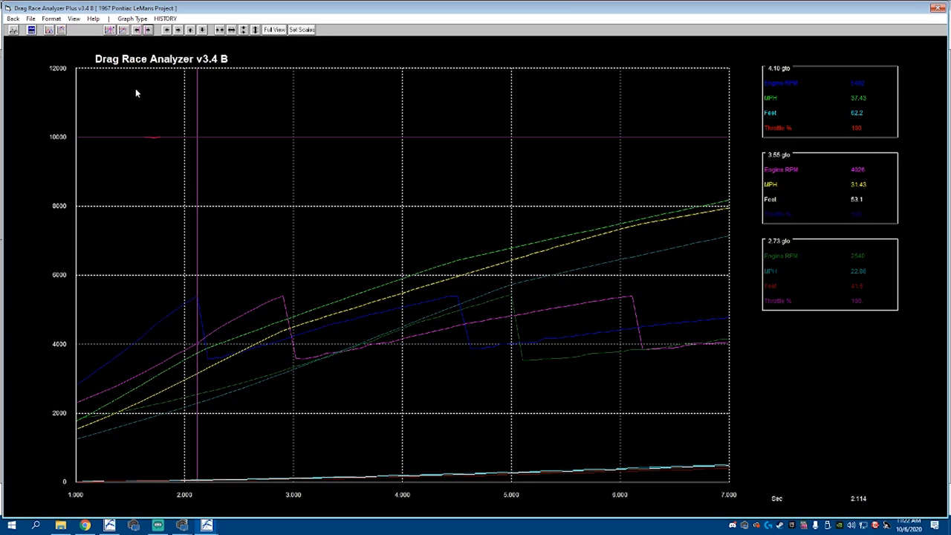
{"action": "mouse_move", "coordinate": [148, 30]}
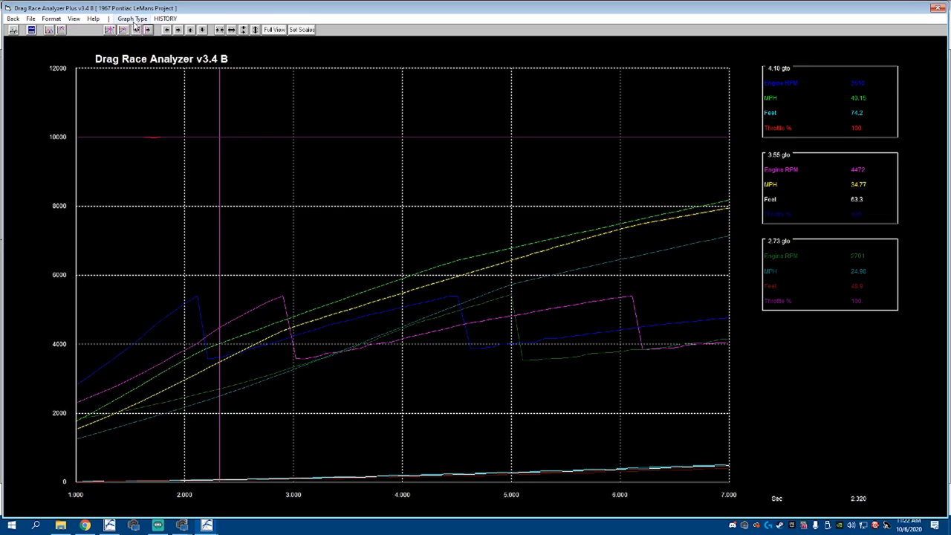
Step the graph readout later, then go back to the 1967 GTO vehicle specs summary
{"action": "left_click", "coordinate": [166, 30]}
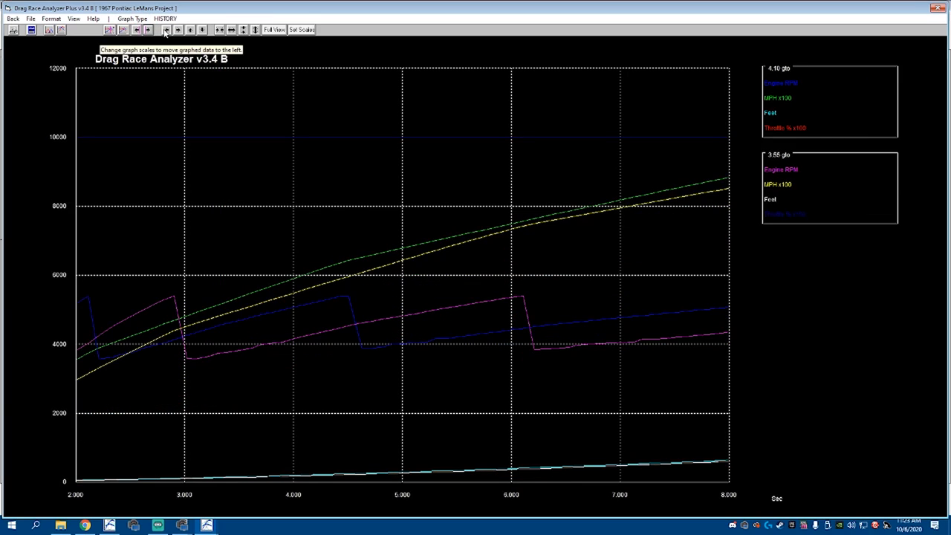
{"action": "left_click", "coordinate": [147, 30]}
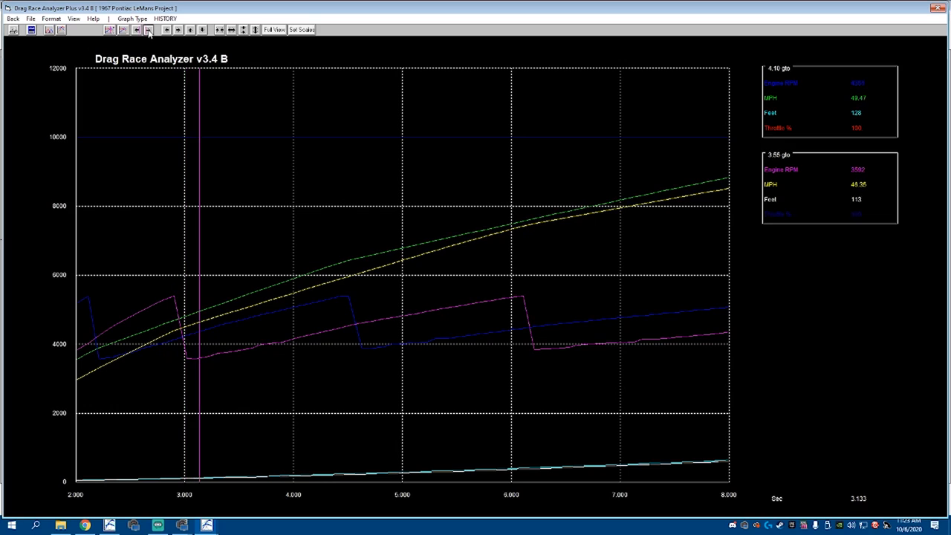
{"action": "left_click", "coordinate": [148, 30]}
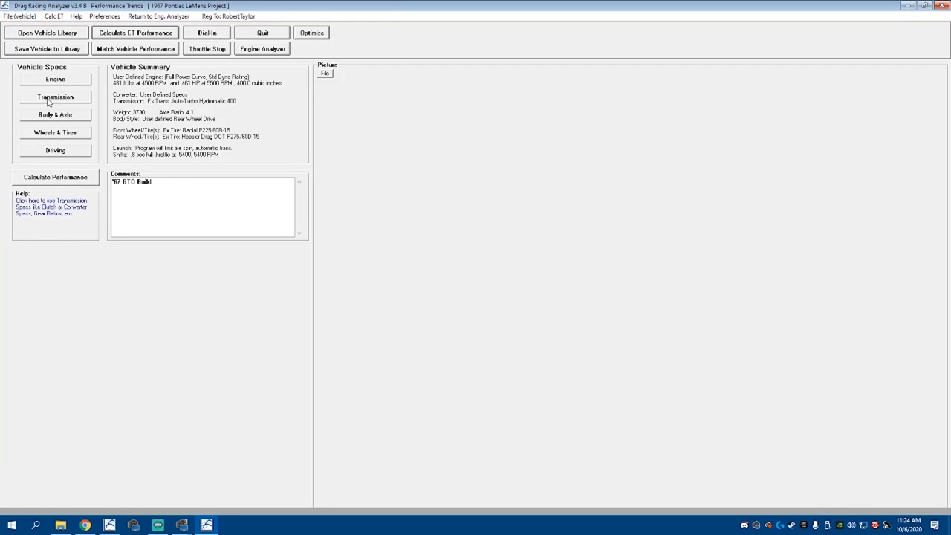
Graph the full-pass RPM, MPH and feet curves for the 3.73, 4.10 and 3.55 runs together
{"action": "left_click", "coordinate": [55, 177]}
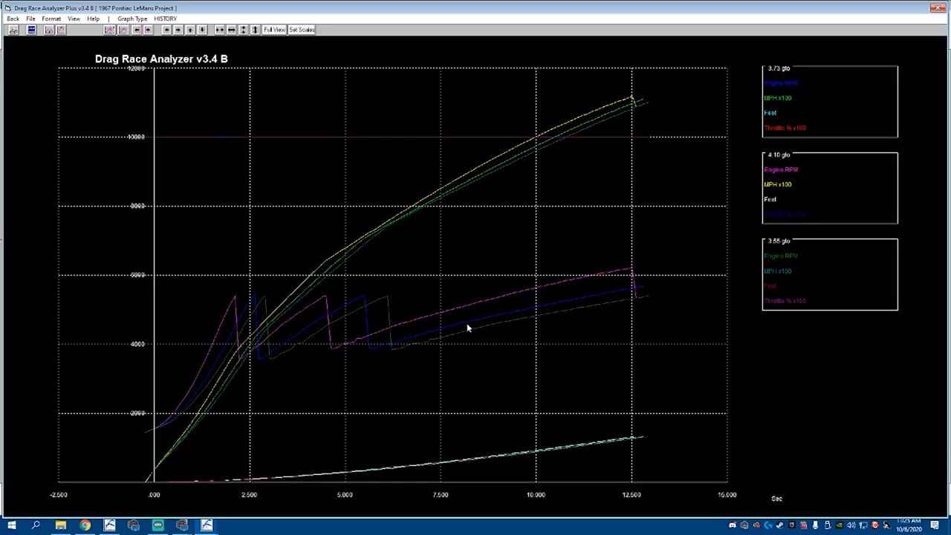
{"action": "mouse_move", "coordinate": [621, 297]}
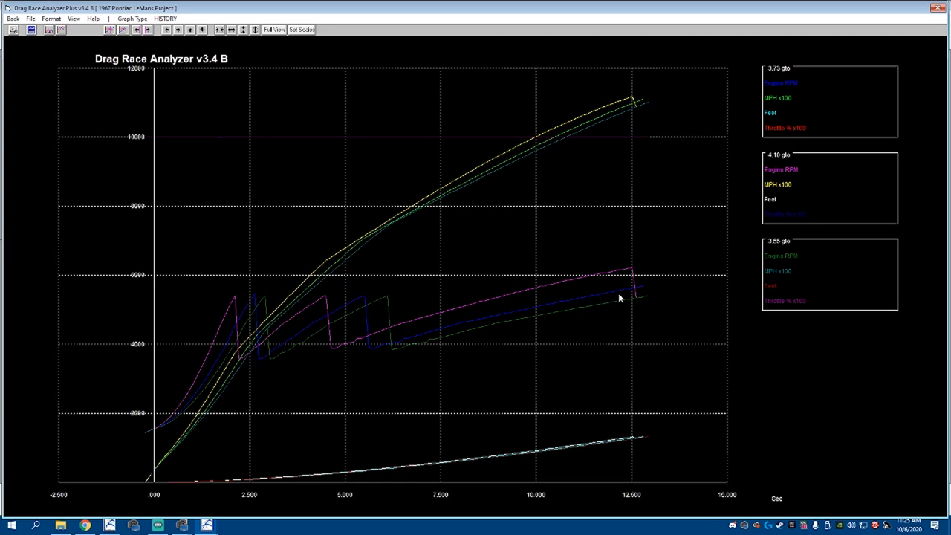
{"action": "mouse_move", "coordinate": [622, 309]}
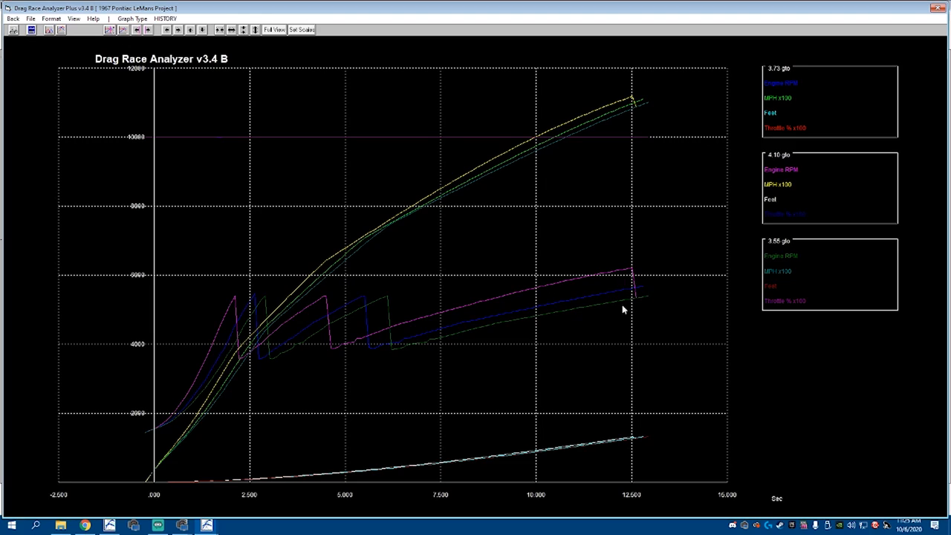
{"action": "mouse_move", "coordinate": [630, 291]}
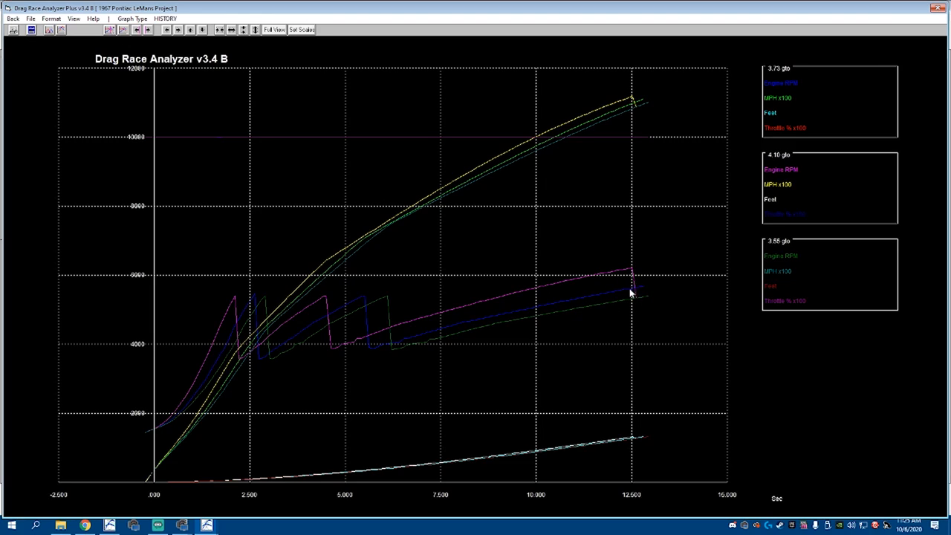
{"action": "mouse_move", "coordinate": [627, 294]}
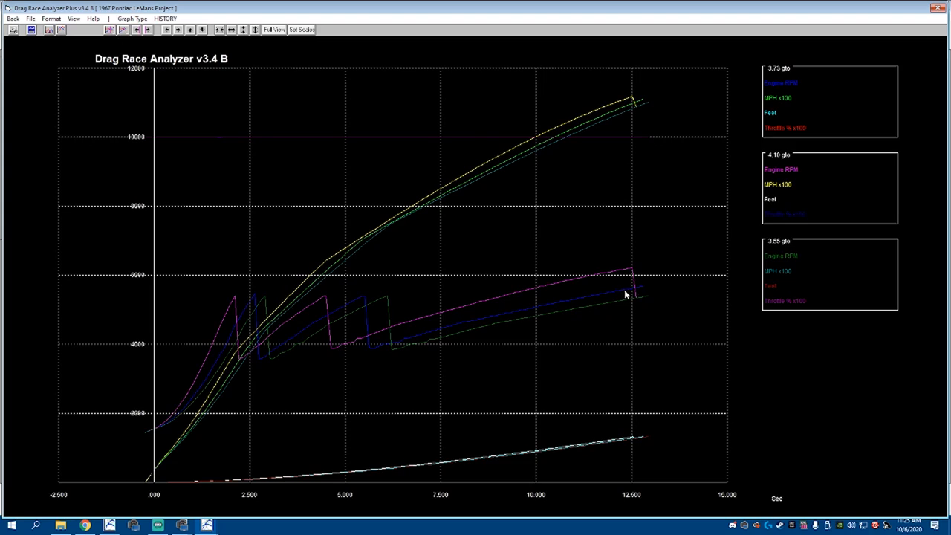
{"action": "mouse_move", "coordinate": [609, 294]}
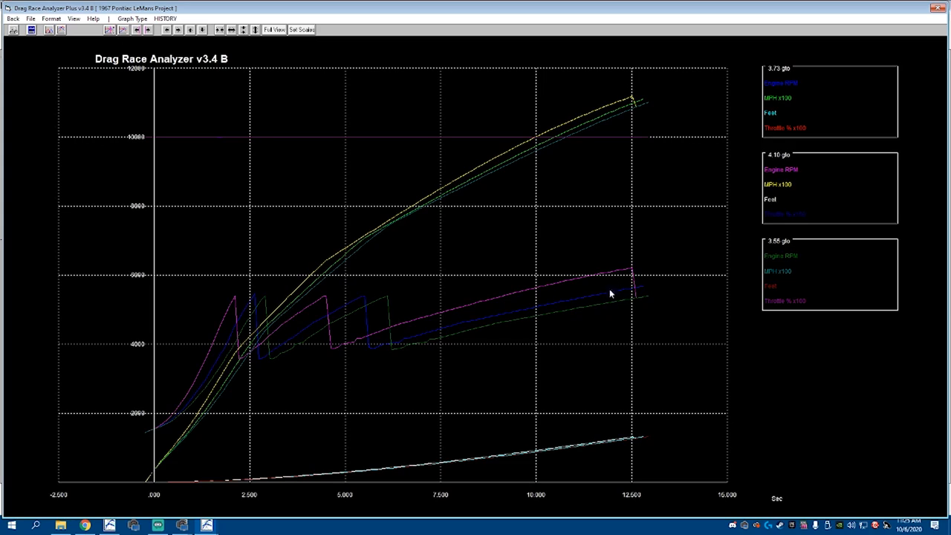
{"action": "mouse_move", "coordinate": [643, 281]}
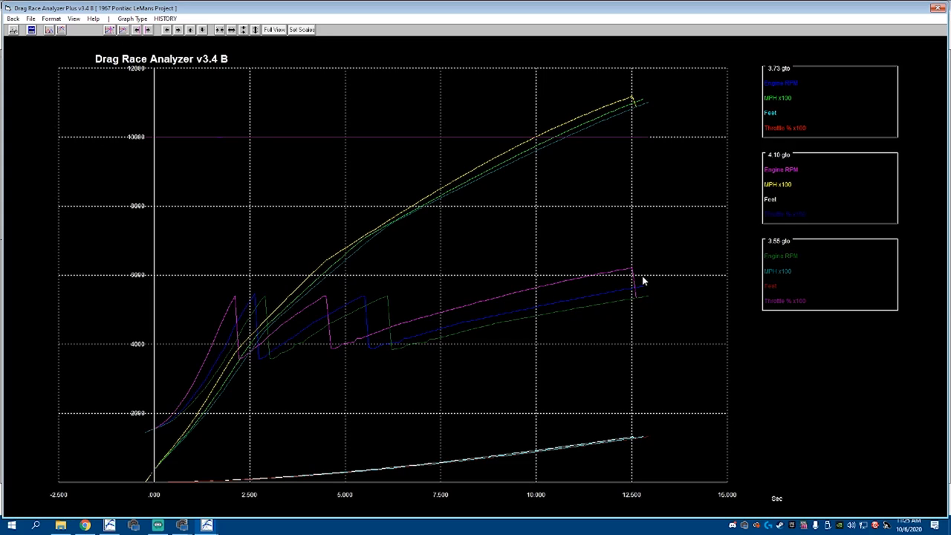
{"action": "mouse_move", "coordinate": [586, 253]}
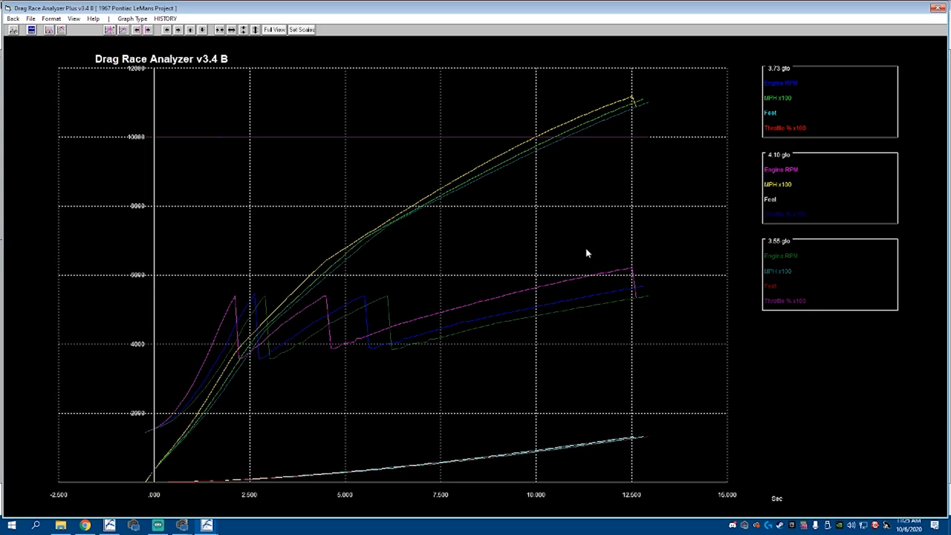
{"action": "mouse_move", "coordinate": [633, 233]}
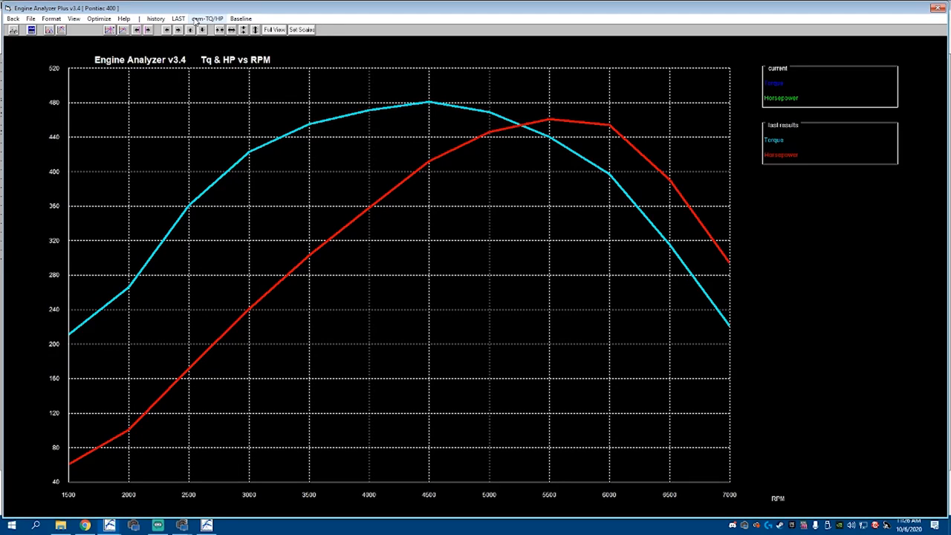
{"action": "mouse_move", "coordinate": [541, 164]}
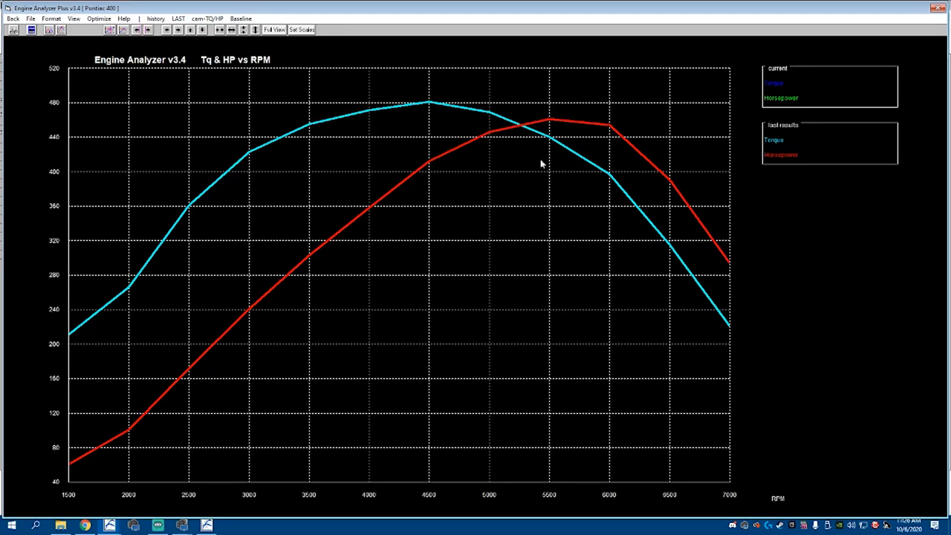
{"action": "mouse_move", "coordinate": [627, 152]}
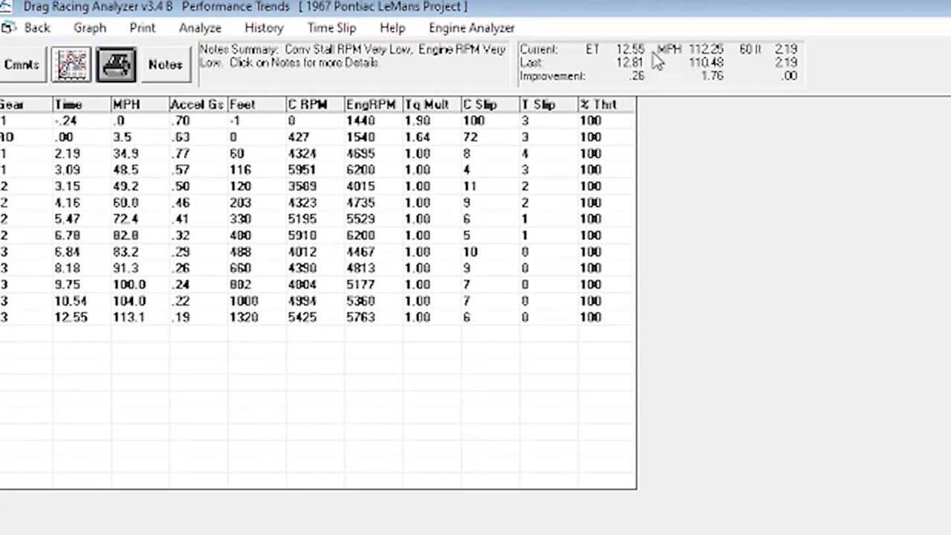
{"action": "mouse_move", "coordinate": [725, 37]}
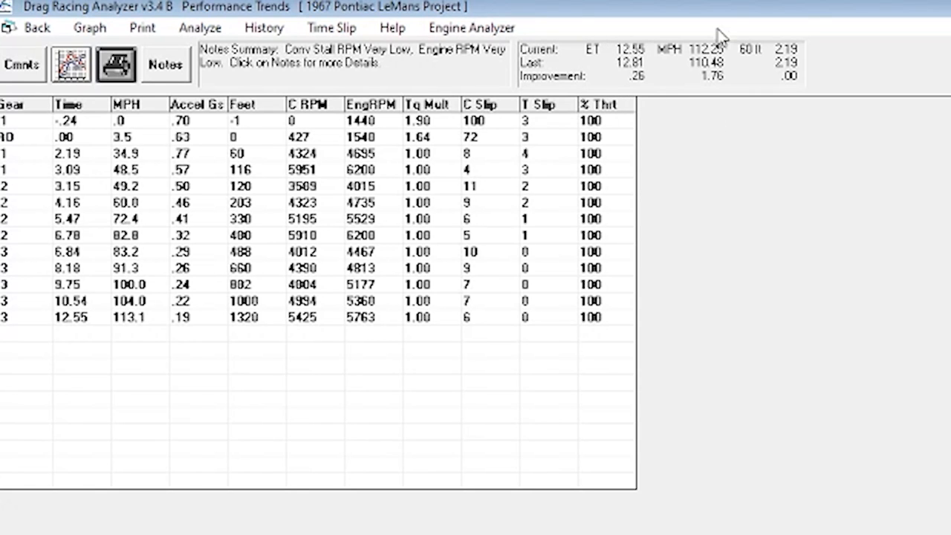
{"action": "mouse_move", "coordinate": [705, 97]}
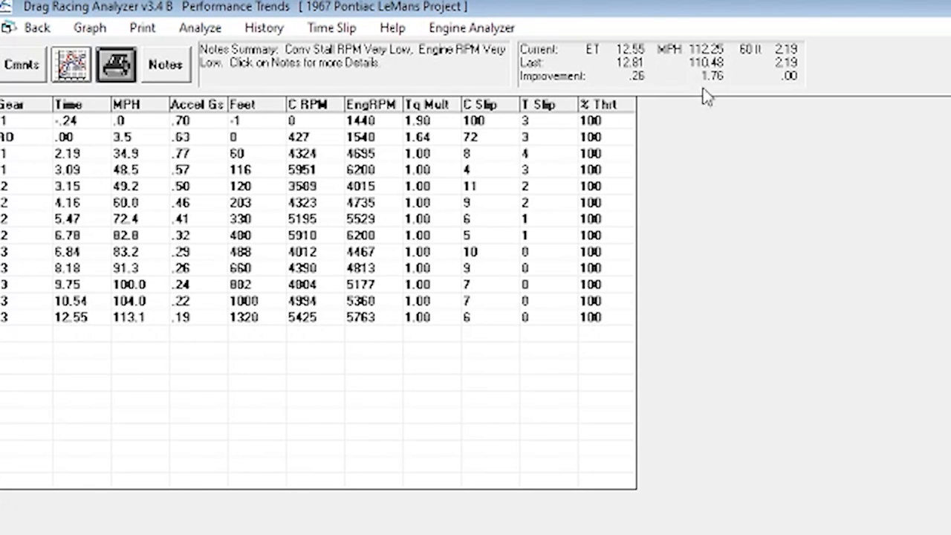
{"action": "mouse_move", "coordinate": [763, 96]}
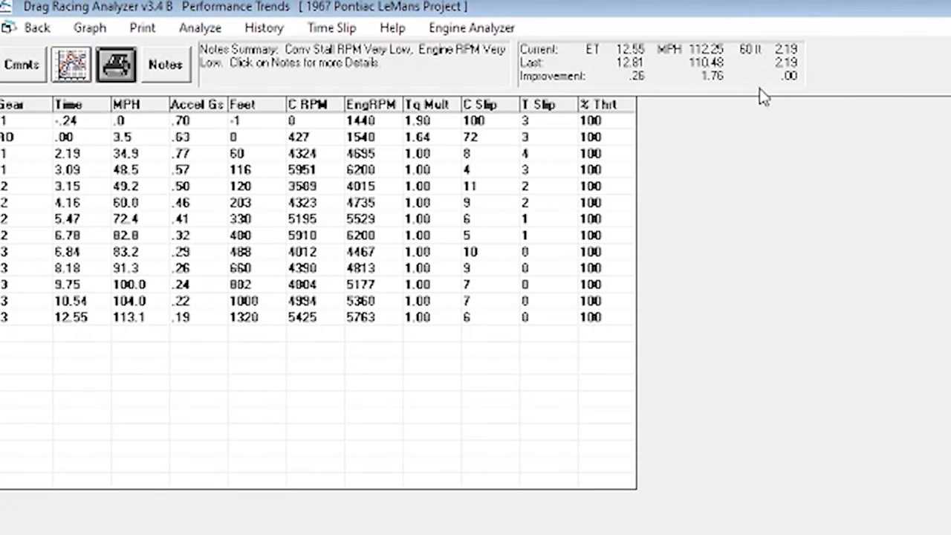
{"action": "mouse_move", "coordinate": [740, 85]}
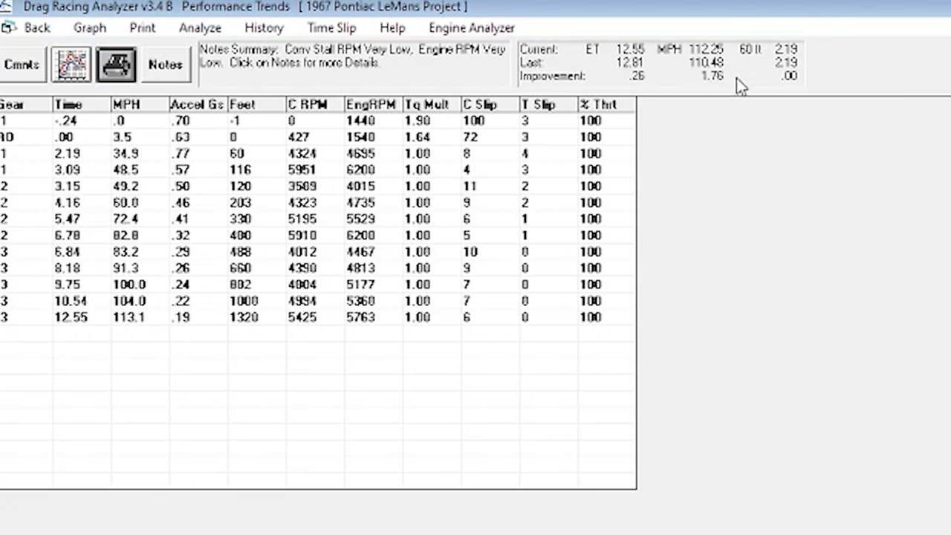
{"action": "mouse_move", "coordinate": [776, 125]}
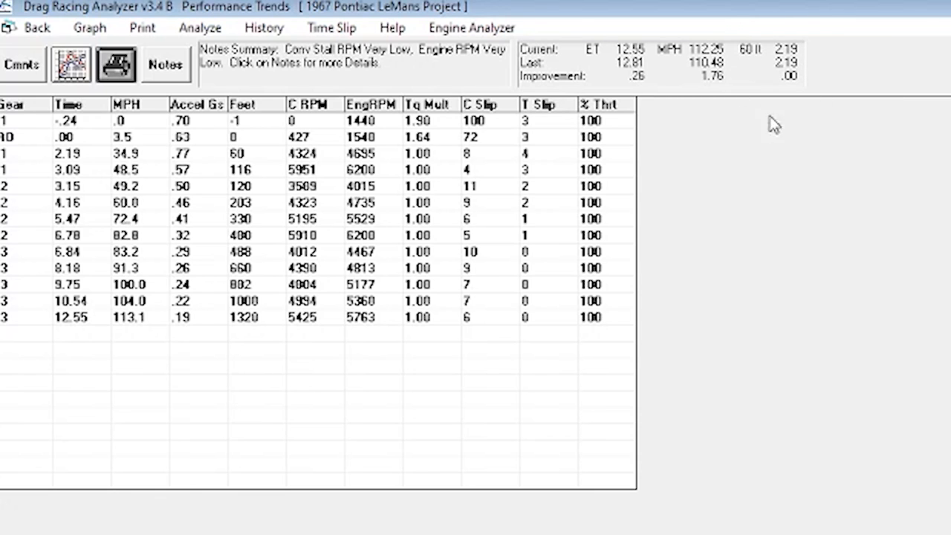
{"action": "mouse_move", "coordinate": [814, 54]}
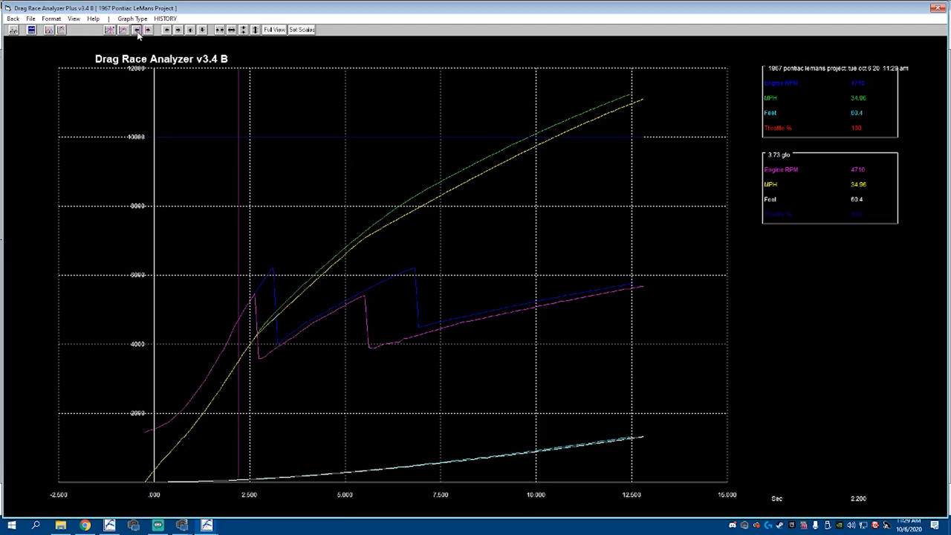
{"action": "mouse_move", "coordinate": [152, 35]}
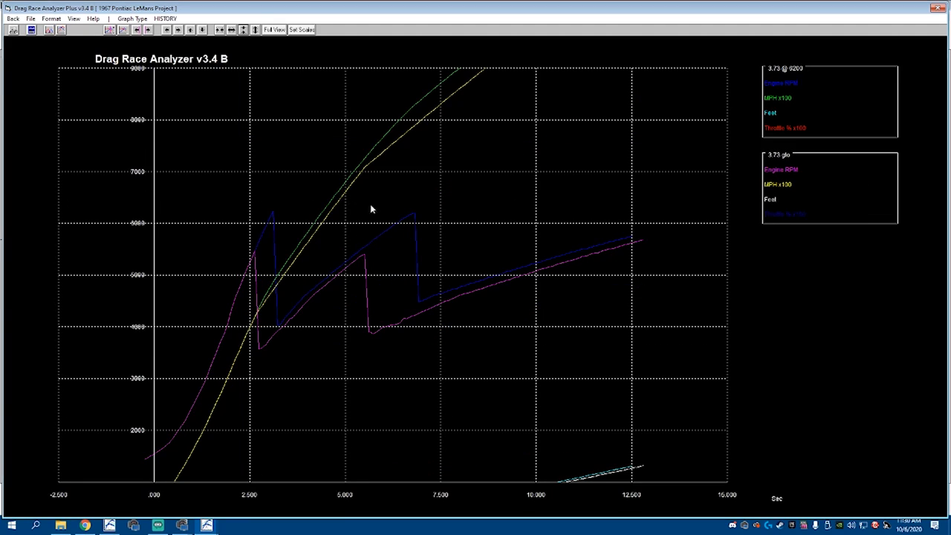
{"action": "mouse_move", "coordinate": [202, 30]}
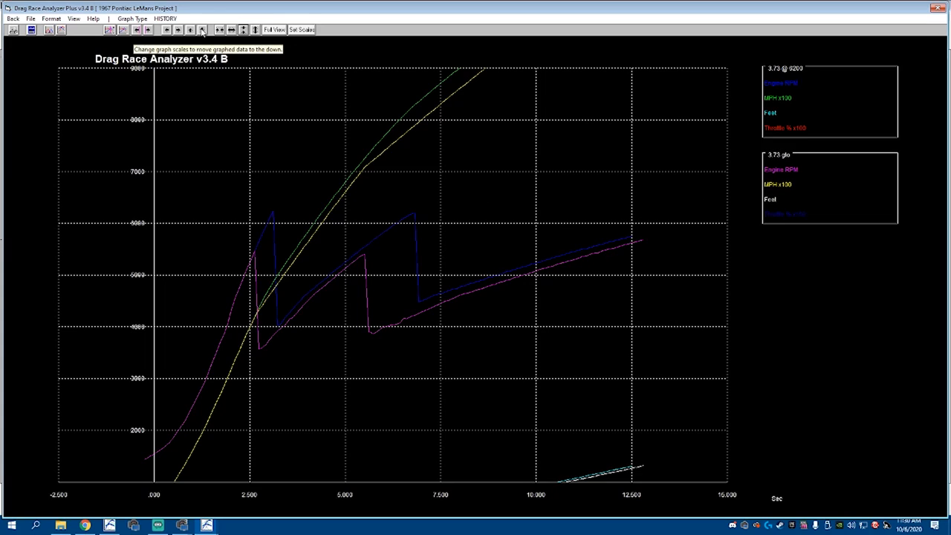
{"action": "mouse_move", "coordinate": [270, 110]}
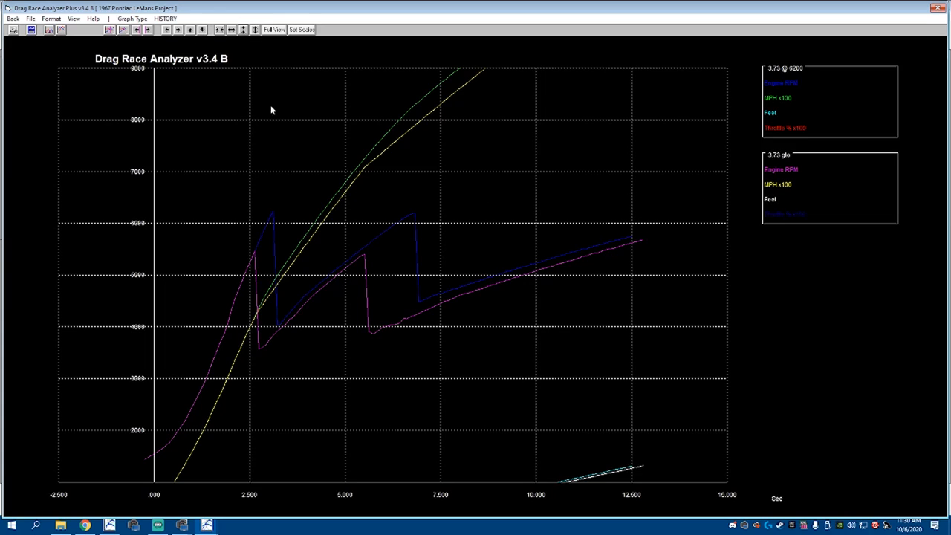
{"action": "mouse_move", "coordinate": [270, 329]}
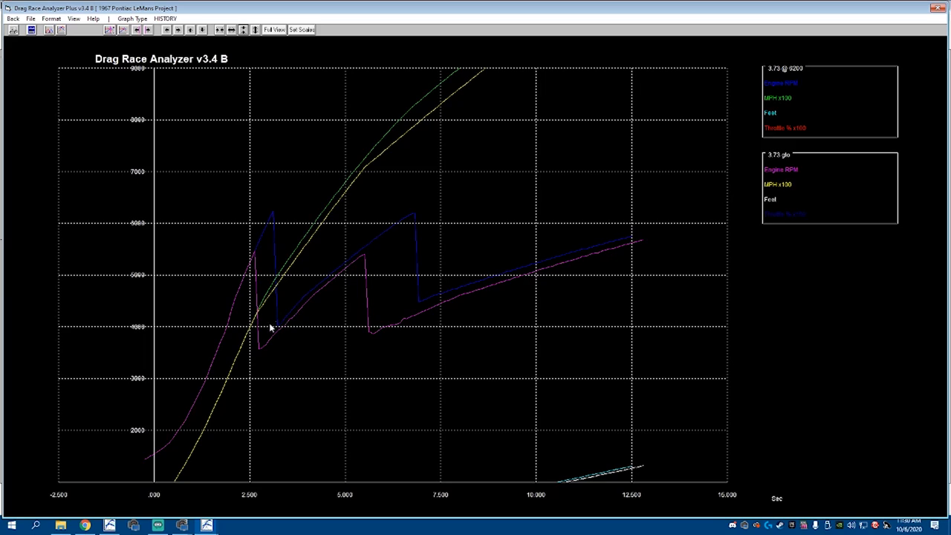
{"action": "mouse_move", "coordinate": [303, 318]}
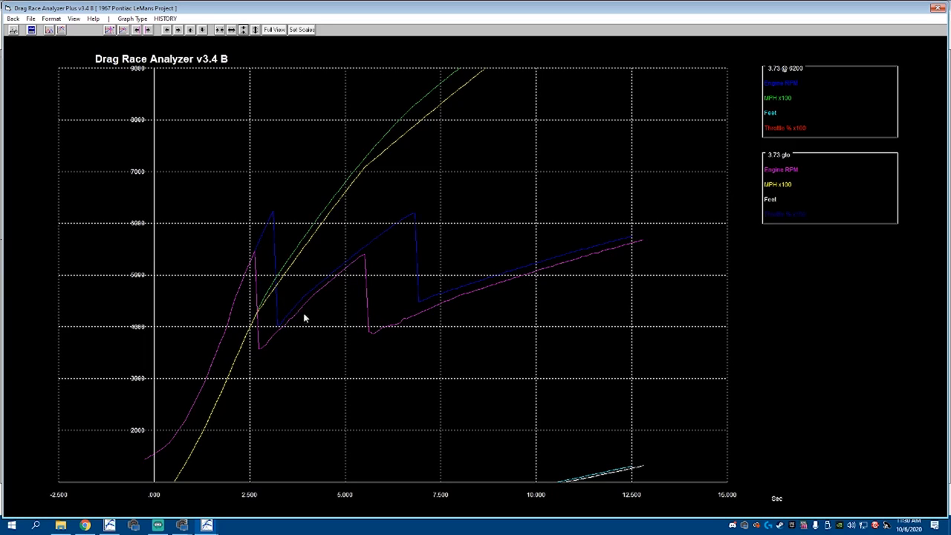
{"action": "mouse_move", "coordinate": [422, 312]}
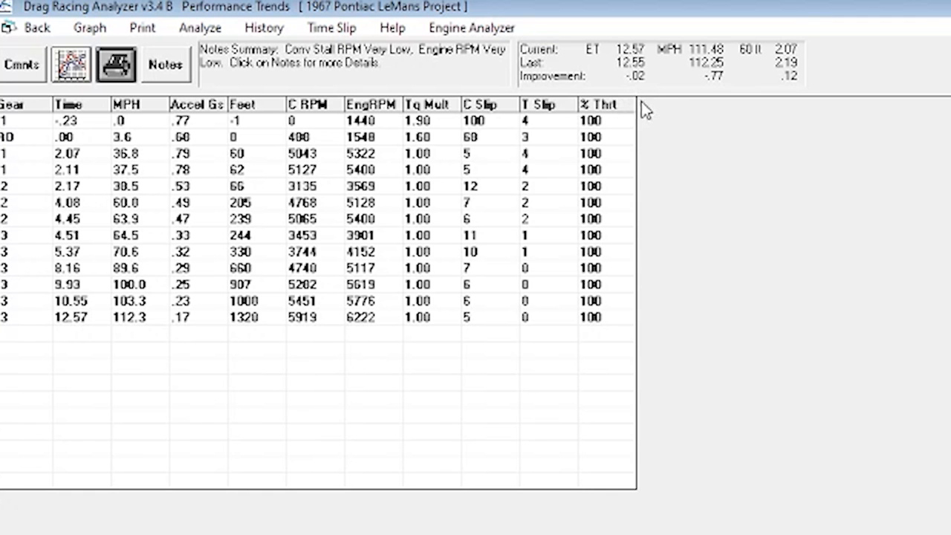
{"action": "mouse_move", "coordinate": [795, 136]}
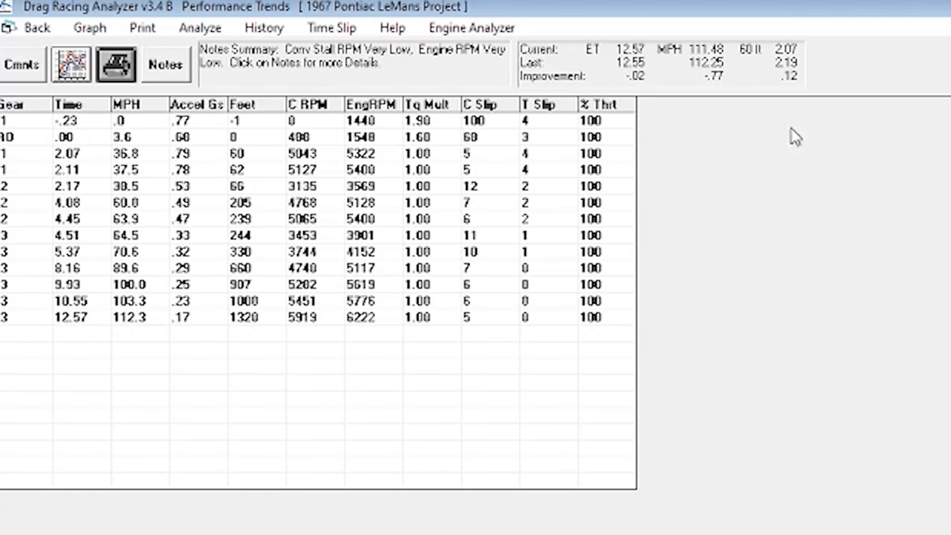
{"action": "mouse_move", "coordinate": [582, 85]}
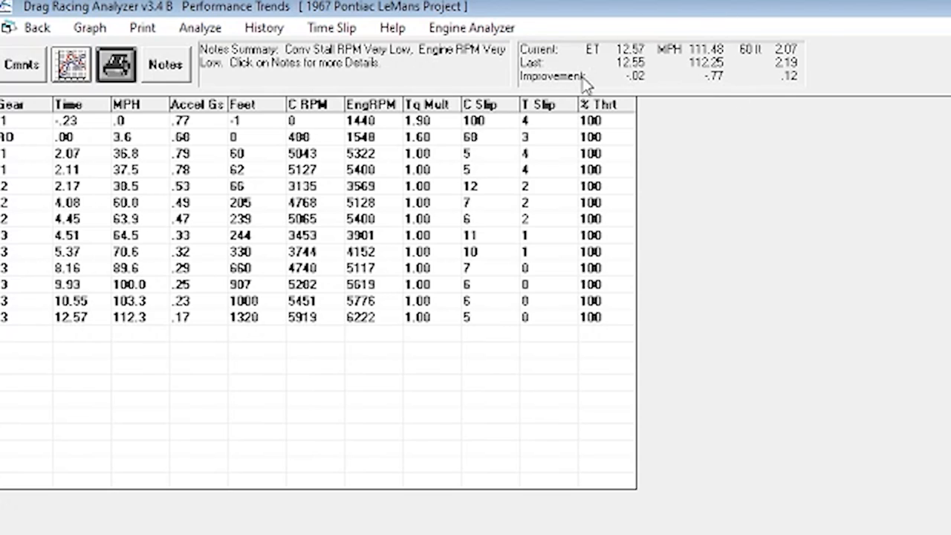
{"action": "mouse_move", "coordinate": [612, 151]}
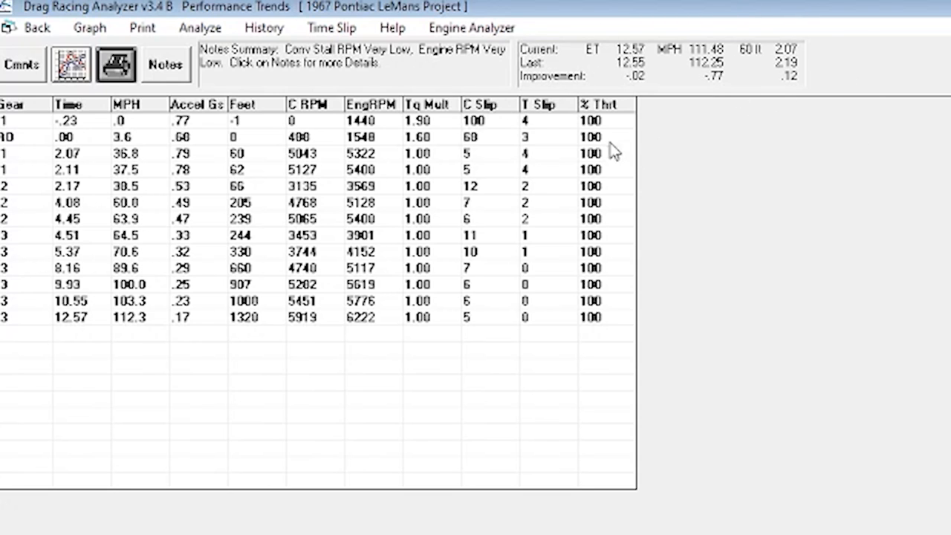
{"action": "mouse_move", "coordinate": [708, 235]}
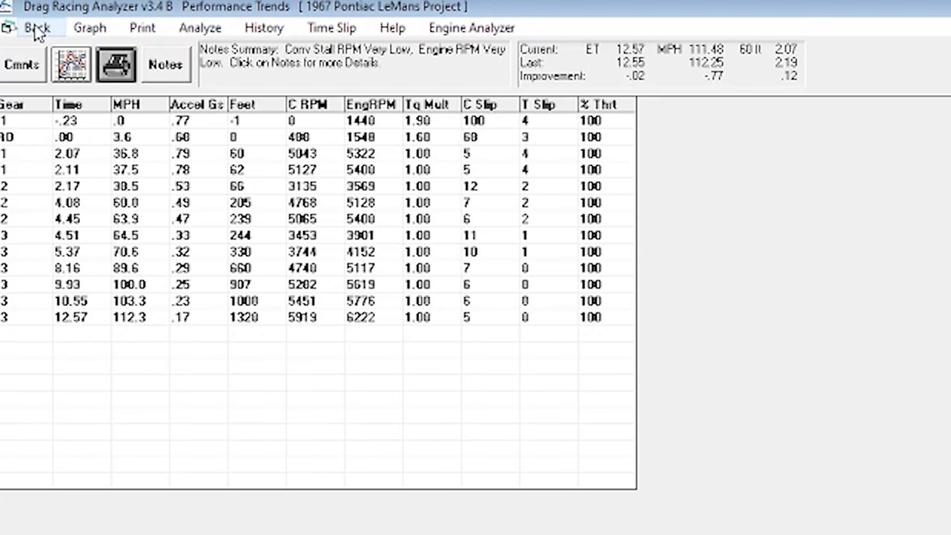
Graph the 4.10 and 3.73 runs shifted at 6200 and read their values at 2.234 seconds
{"action": "left_click", "coordinate": [89, 27]}
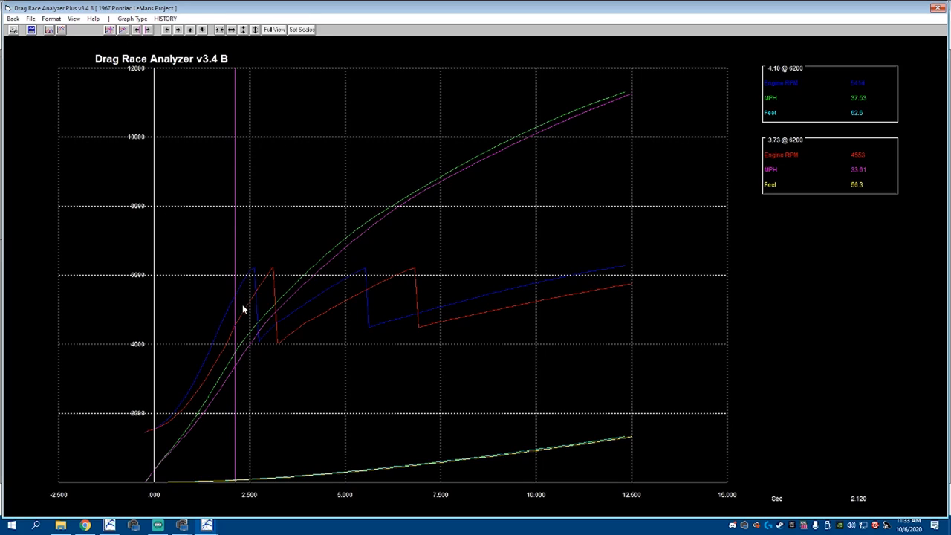
{"action": "left_click", "coordinate": [149, 30]}
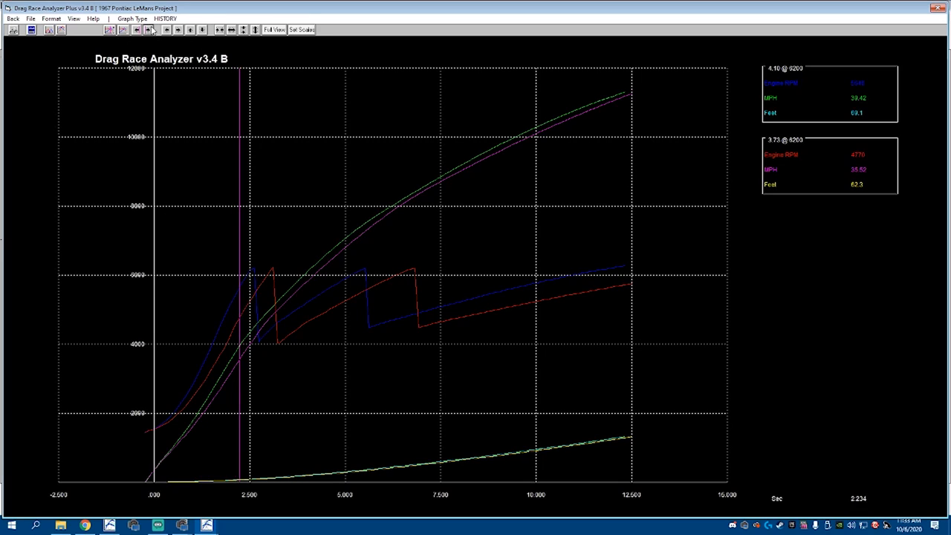